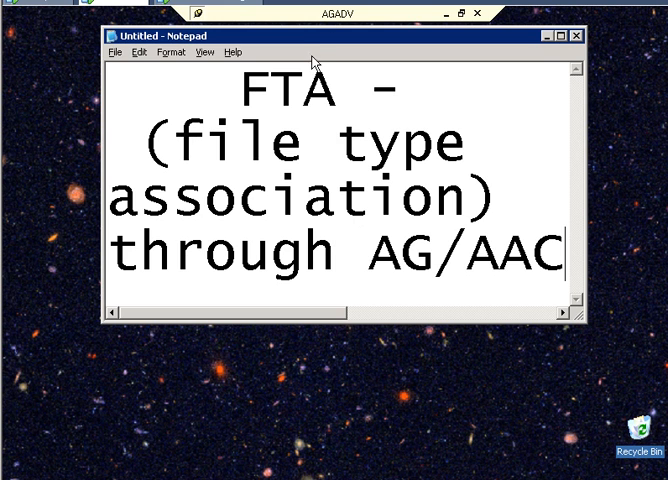
mouse_move(336, 120)
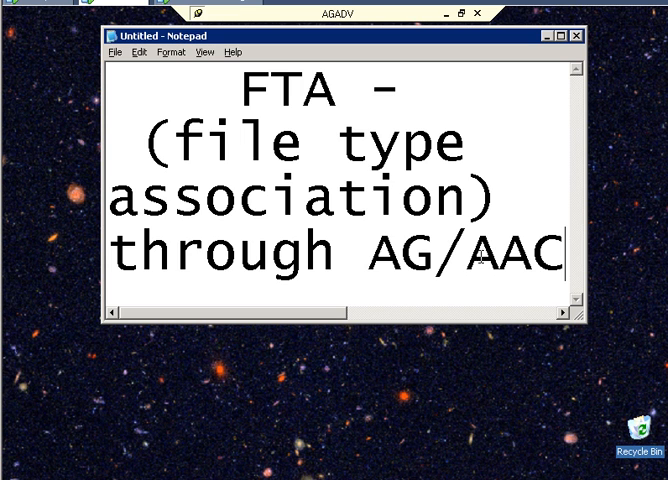
mouse_move(451, 38)
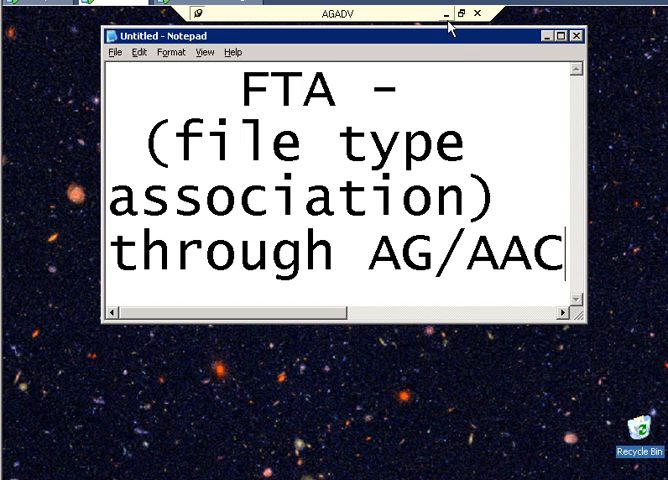
Check the HR docs file share's share location, \\enterprise\HRBENEFITS, in its properties.
click(576, 37)
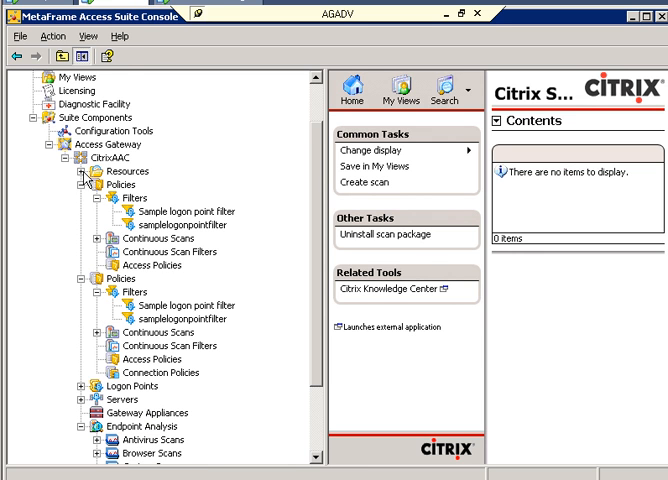
click(89, 171)
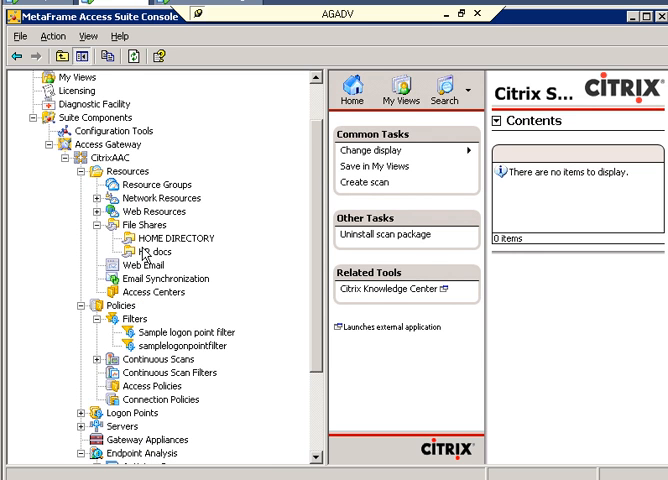
click(147, 247)
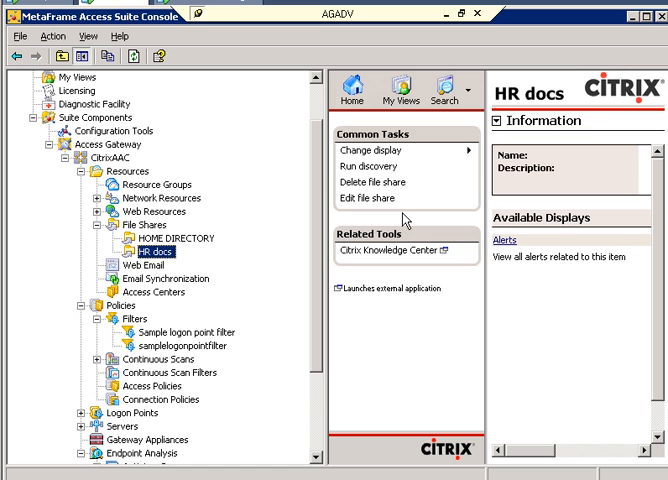
mouse_move(371, 198)
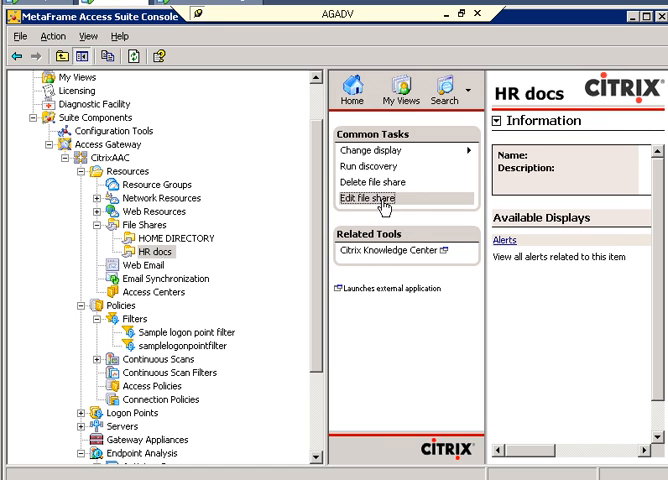
click(367, 197)
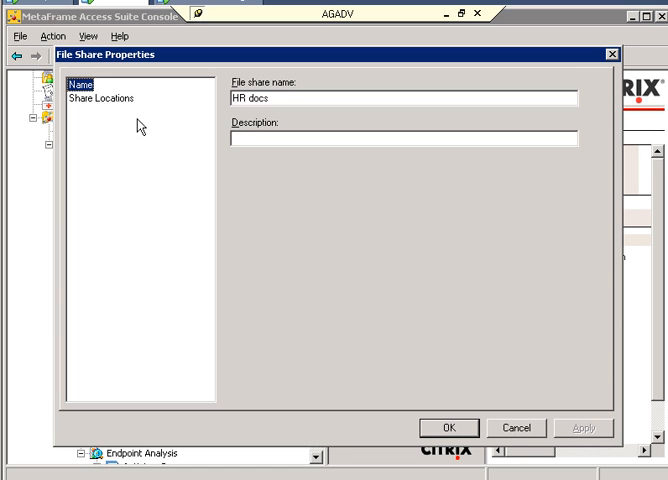
click(114, 97)
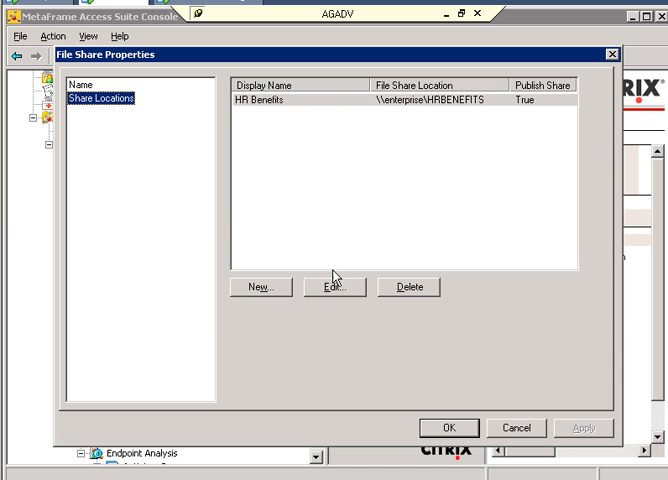
click(330, 287)
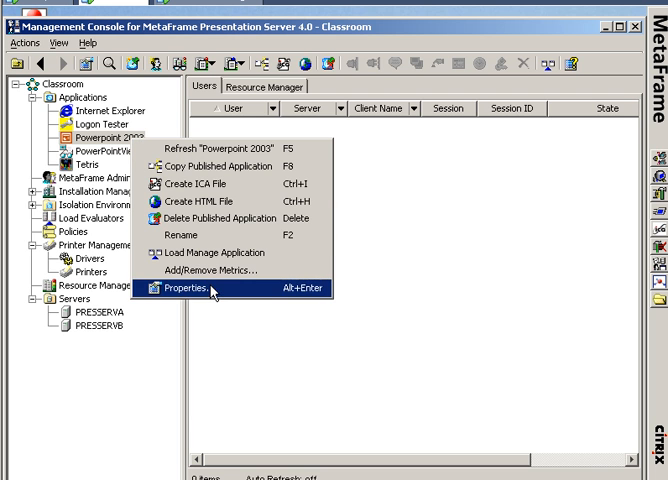
Tick .ppt under Powerpoint 2003's Content Redirection, selecting all PowerPoint extensions, and confirm.
click(196, 288)
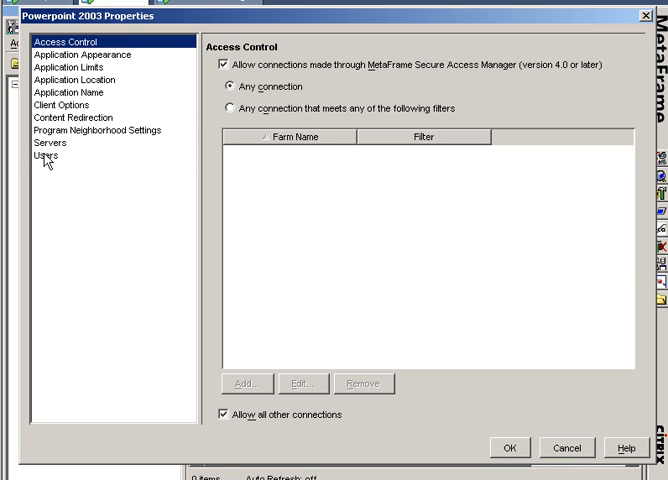
click(47, 154)
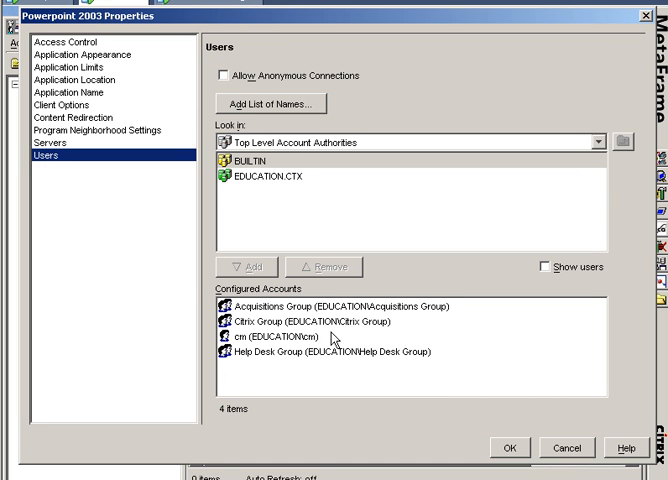
mouse_move(337, 342)
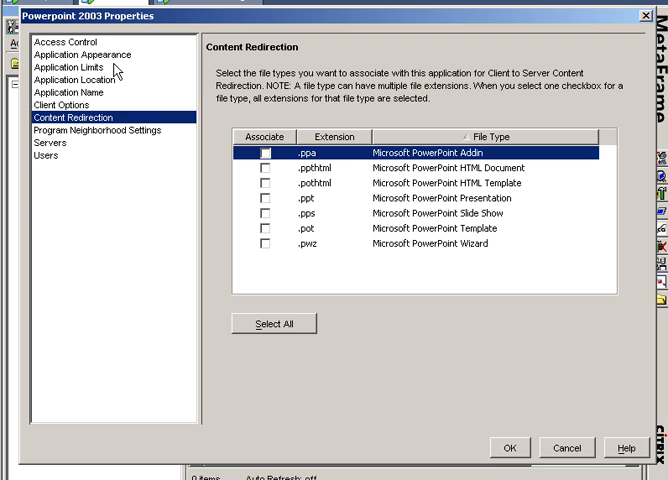
mouse_move(266, 259)
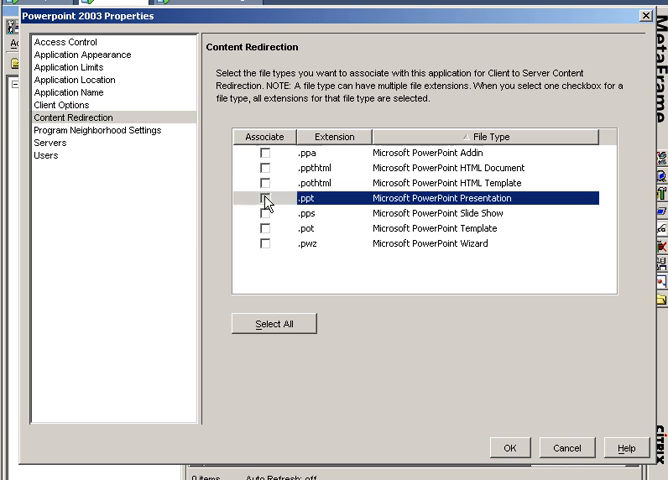
click(276, 323)
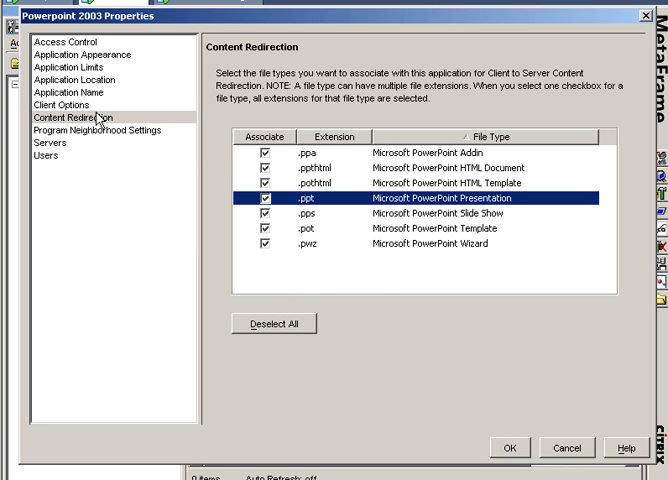
click(508, 447)
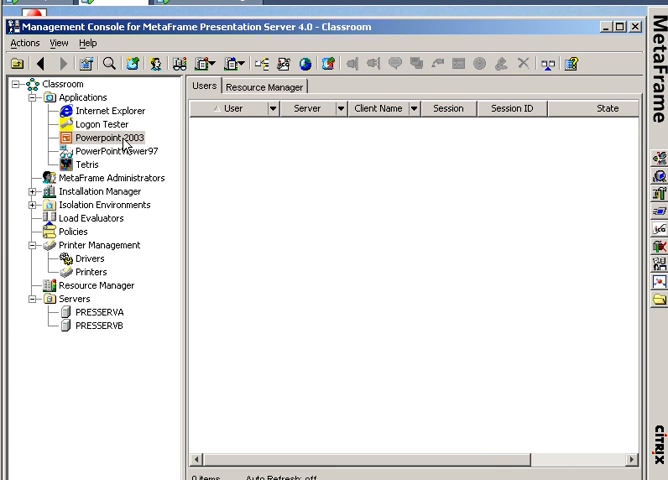
mouse_move(128, 141)
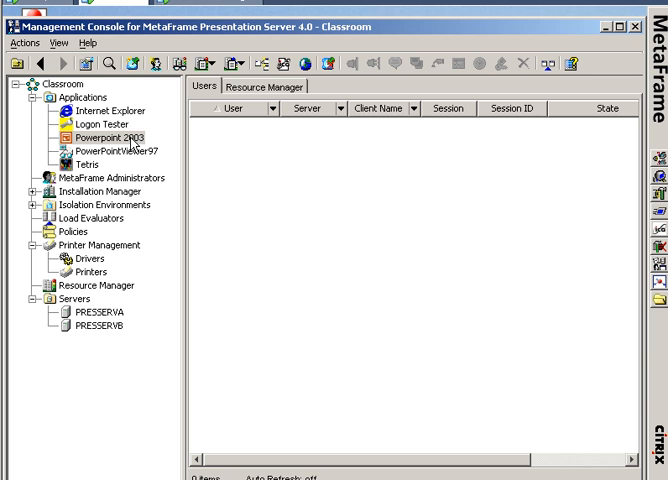
mouse_move(609, 37)
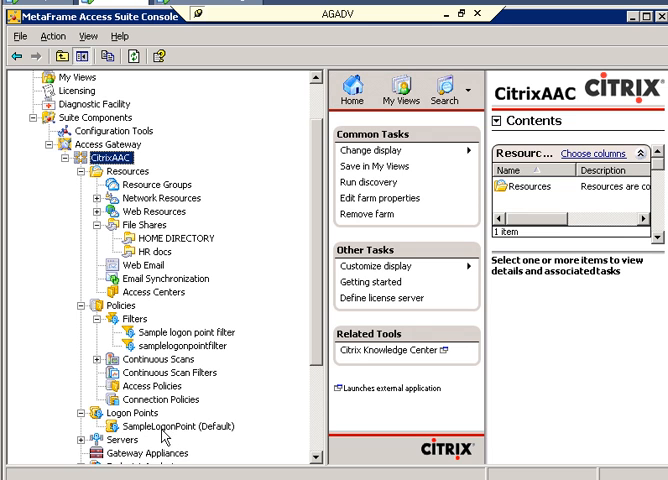
Confirm SampleLogonPoint's Presentation Server farm is Classroom and close its properties.
click(160, 426)
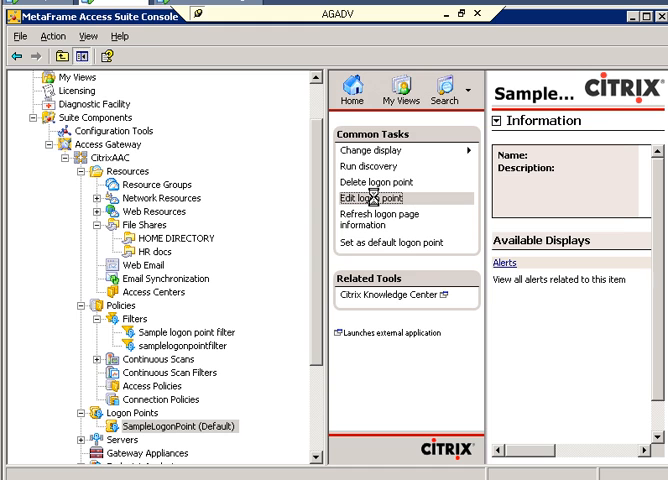
click(366, 196)
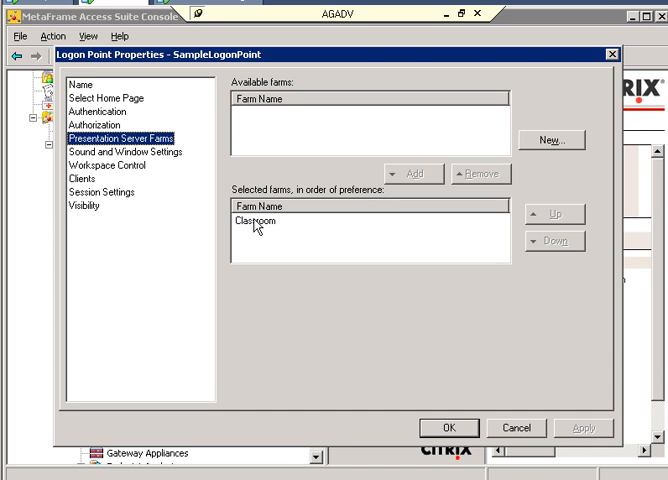
click(250, 221)
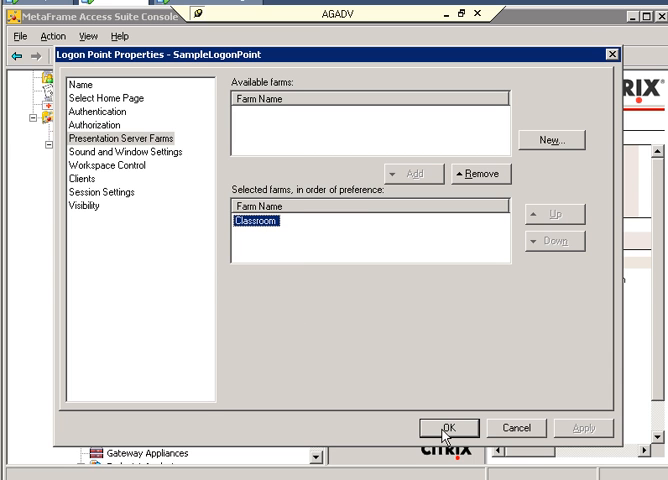
click(448, 427)
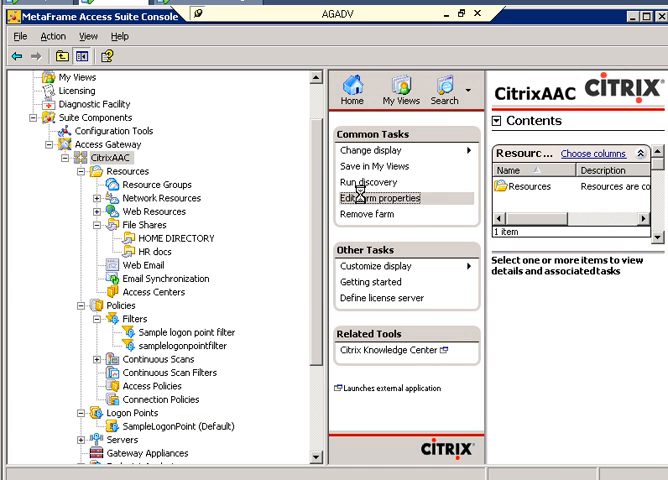
Review the Classroom farm's servers and address modes, then cancel and discard the changes.
click(378, 197)
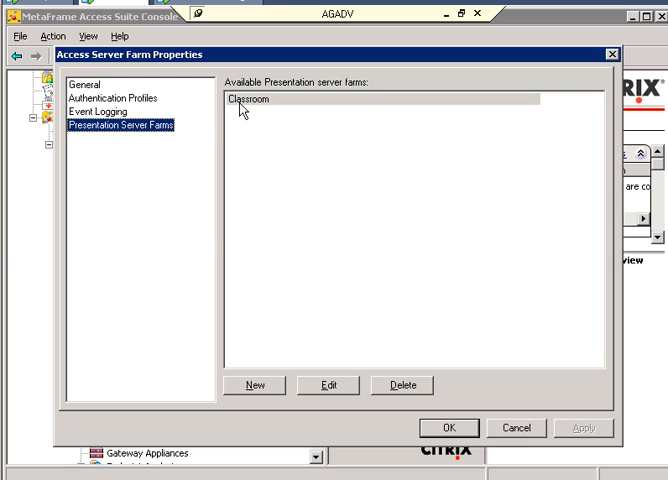
click(326, 386)
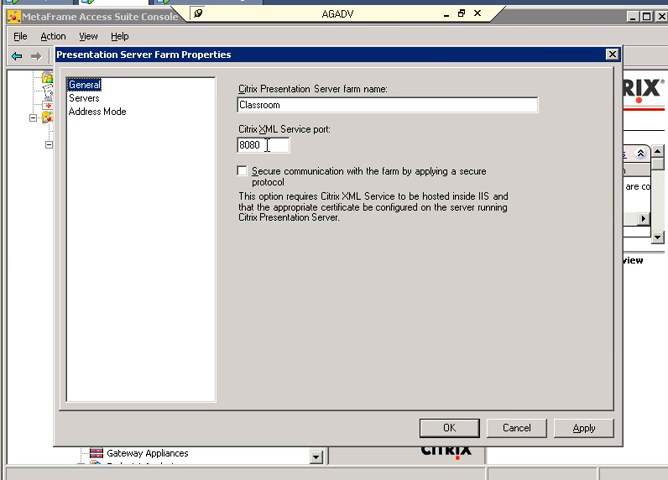
click(89, 99)
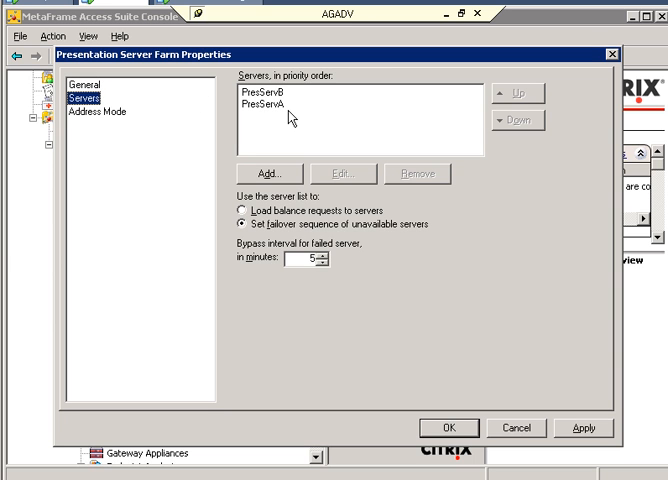
click(92, 113)
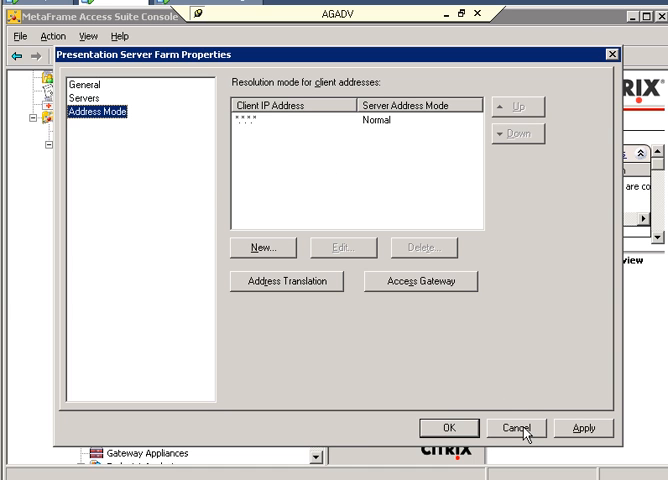
click(519, 427)
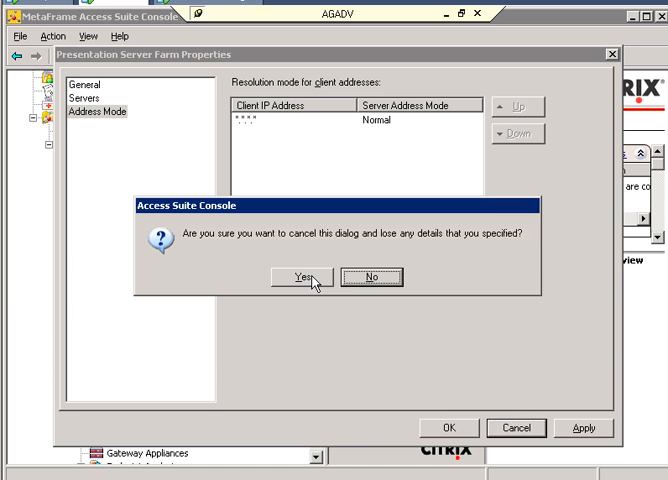
click(314, 277)
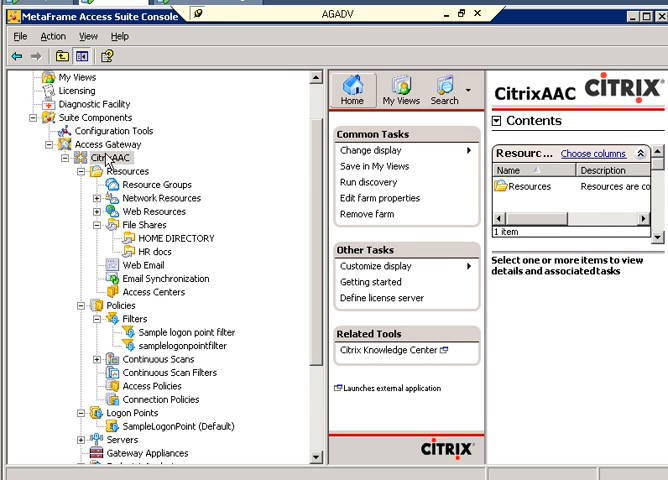
mouse_move(190, 411)
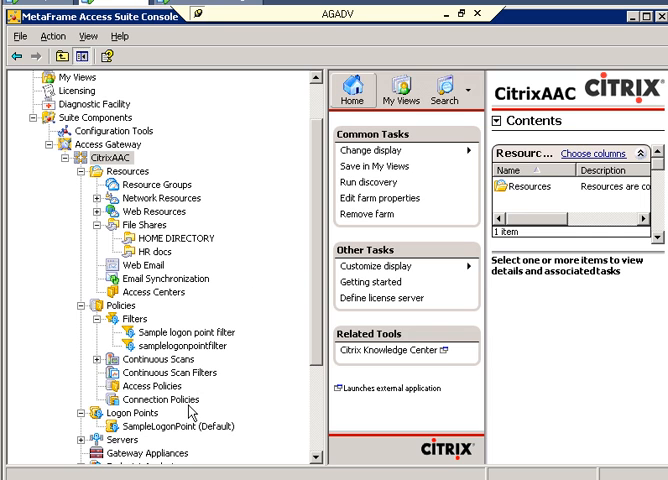
Review the Web Resources and File Shares covered by the samplelogonpt pol 1 policy.
click(155, 426)
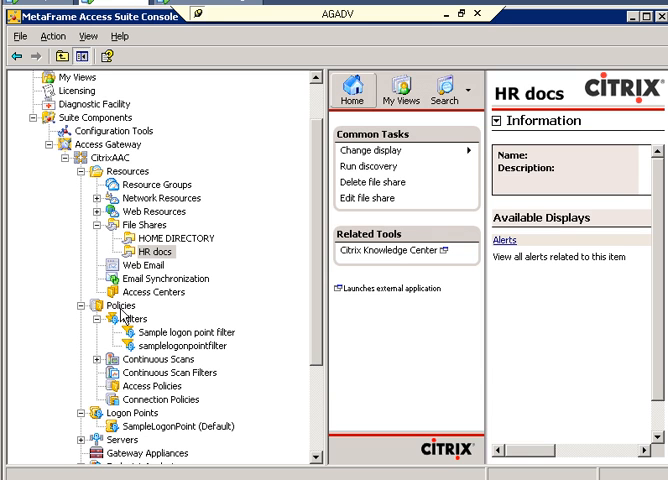
click(113, 304)
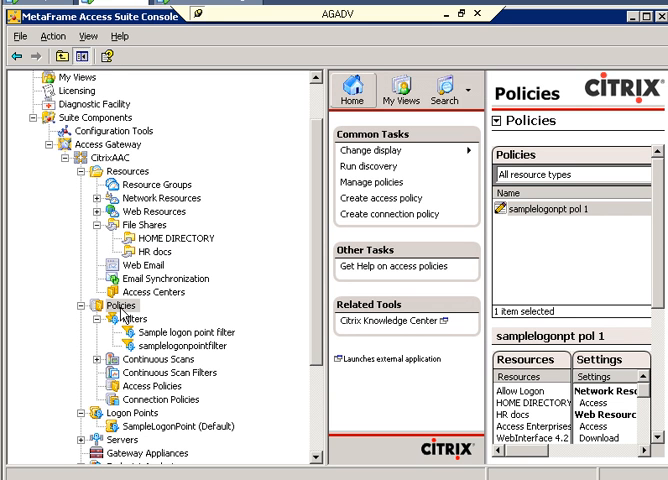
mouse_move(567, 222)
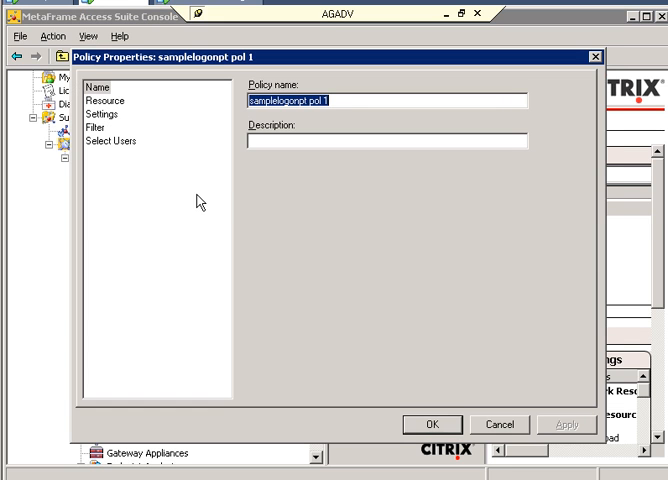
click(106, 99)
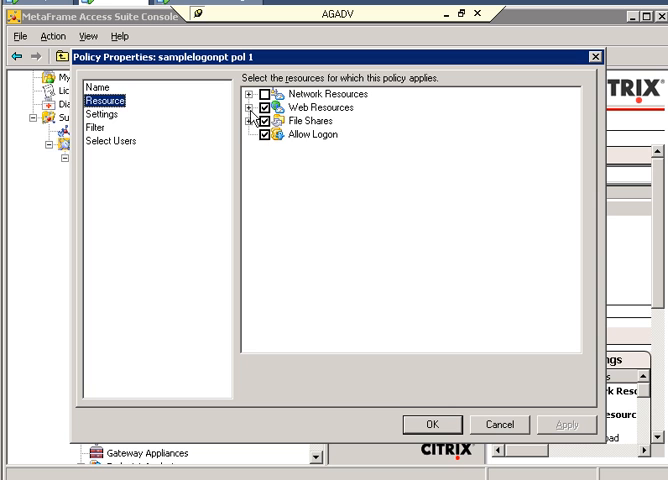
click(251, 104)
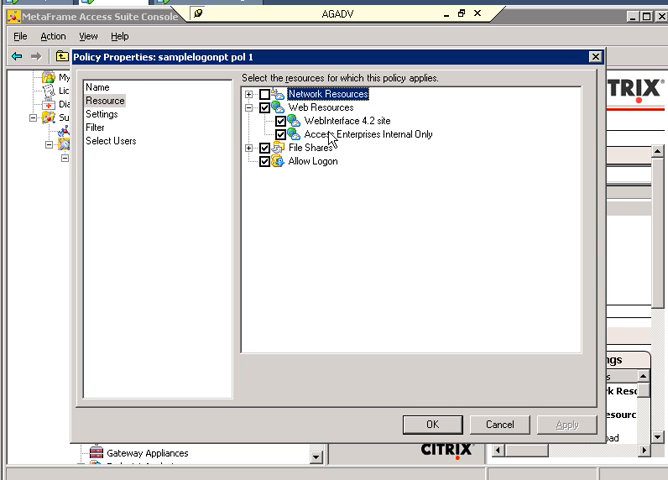
click(253, 147)
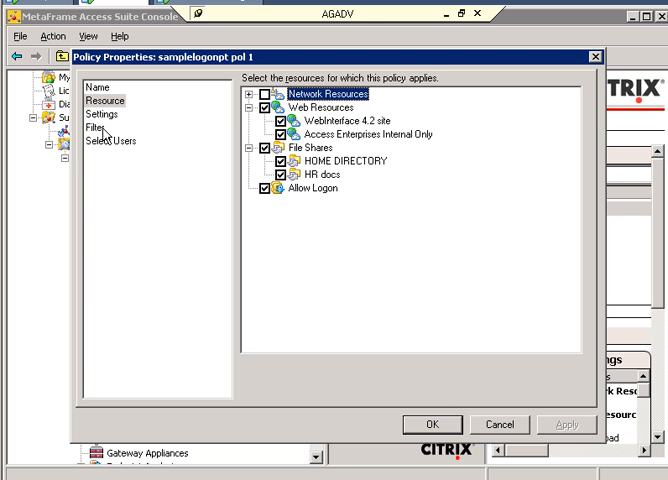
Review the policy's settings, including allowed File Type Association, its samplelogonpointfilter and users.
click(99, 114)
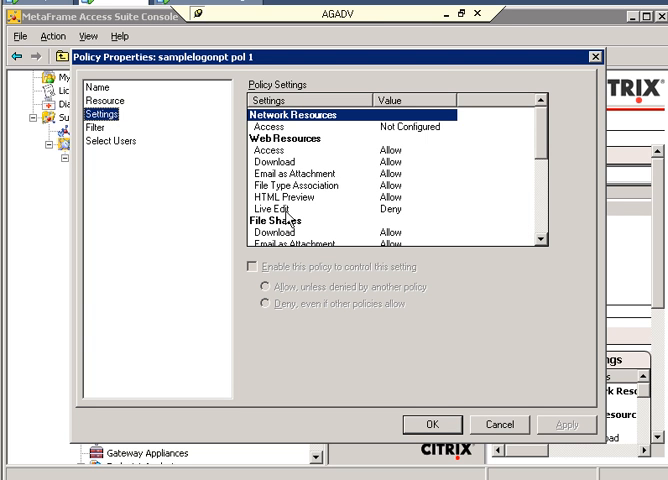
mouse_move(539, 182)
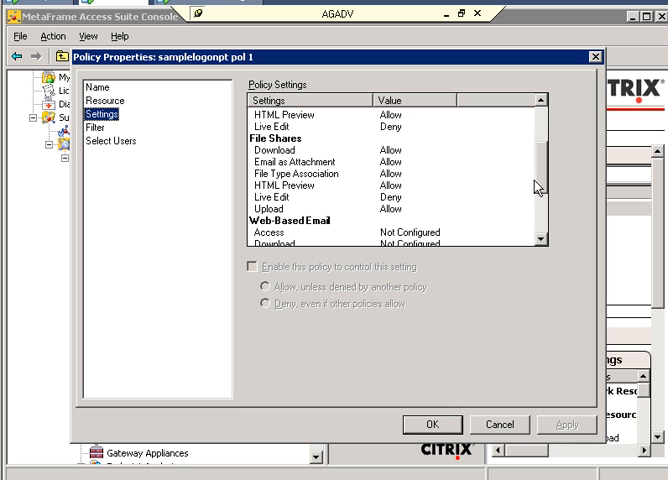
click(98, 128)
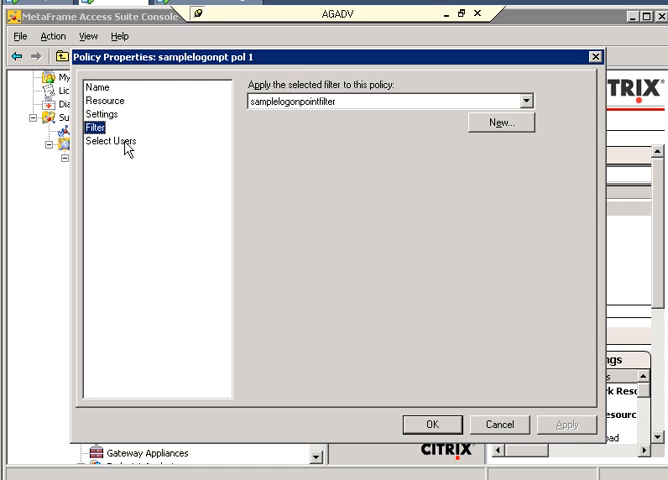
click(122, 140)
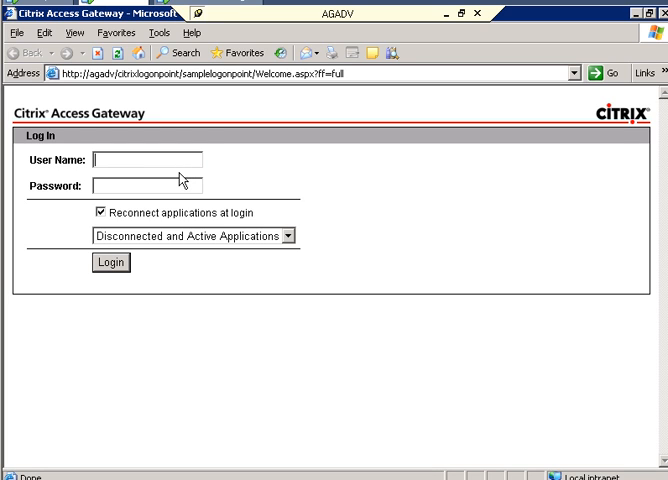
Log in to the Access Gateway portal as user cm.
text(cm)
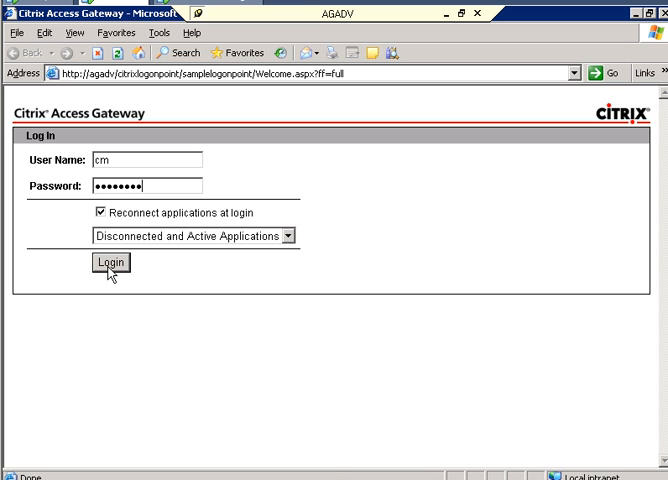
click(110, 261)
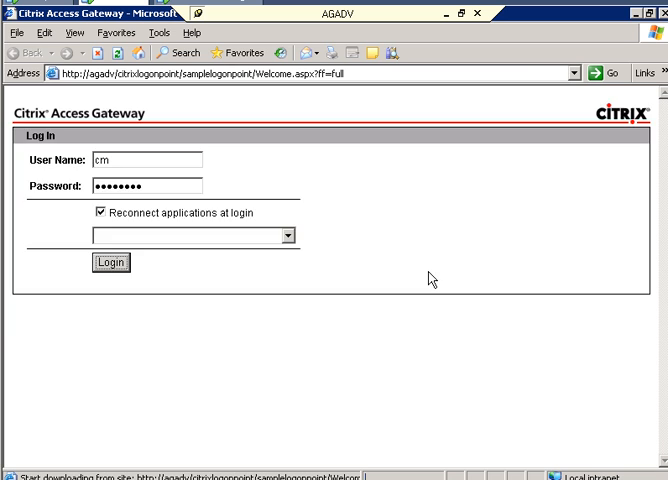
click(111, 262)
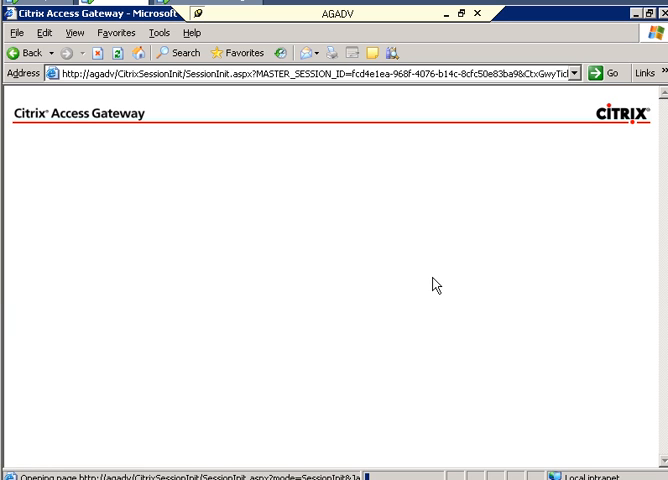
mouse_move(518, 104)
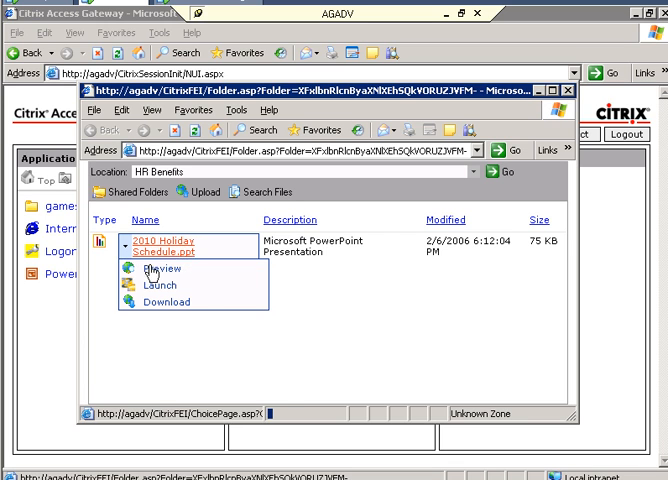
Launch 2010 Holiday Schedule.ppt from the HR Benefits folder.
click(160, 285)
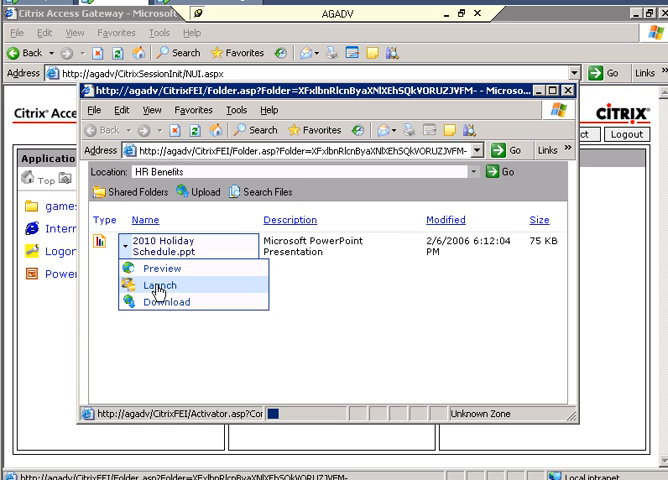
click(145, 285)
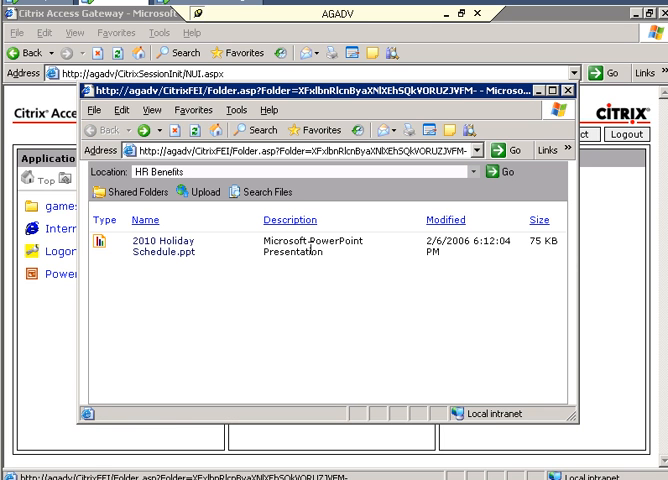
click(153, 245)
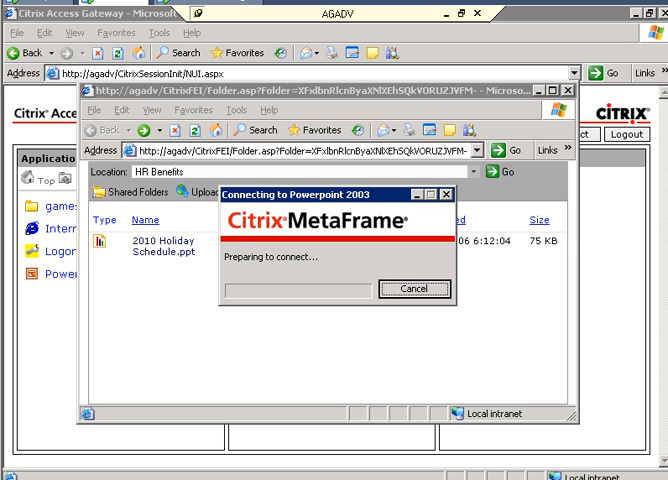